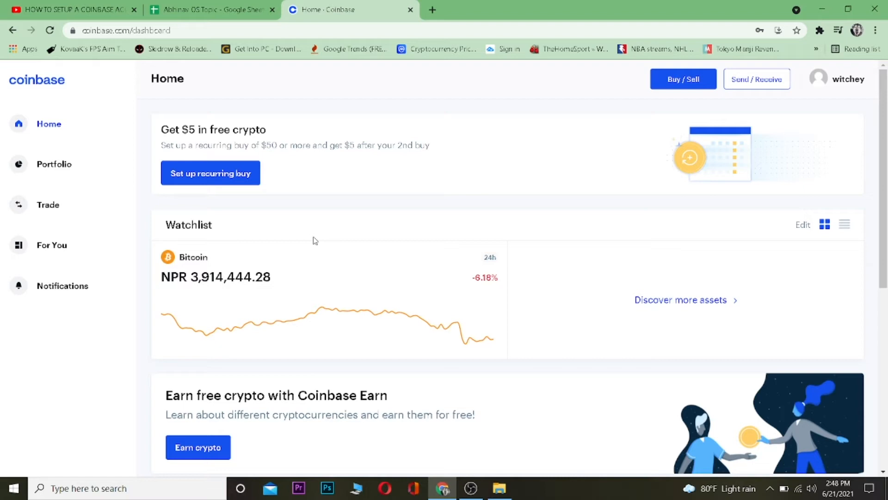
mouse_move(461, 220)
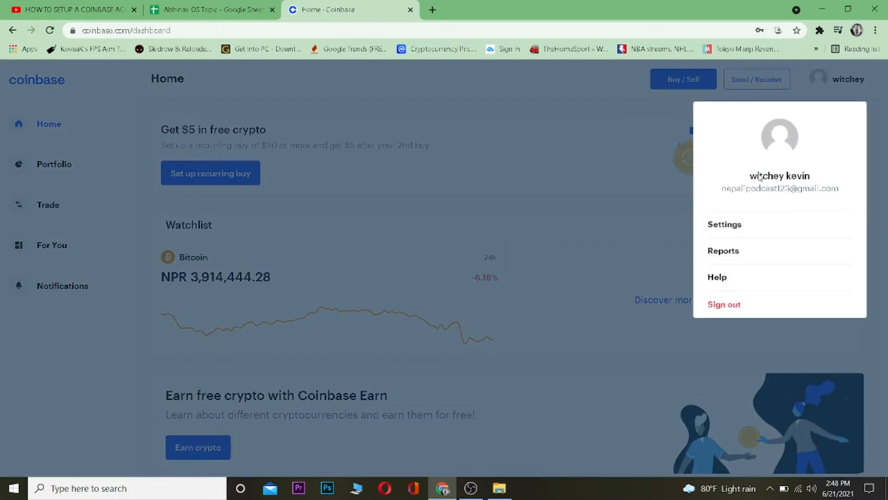
click(724, 224)
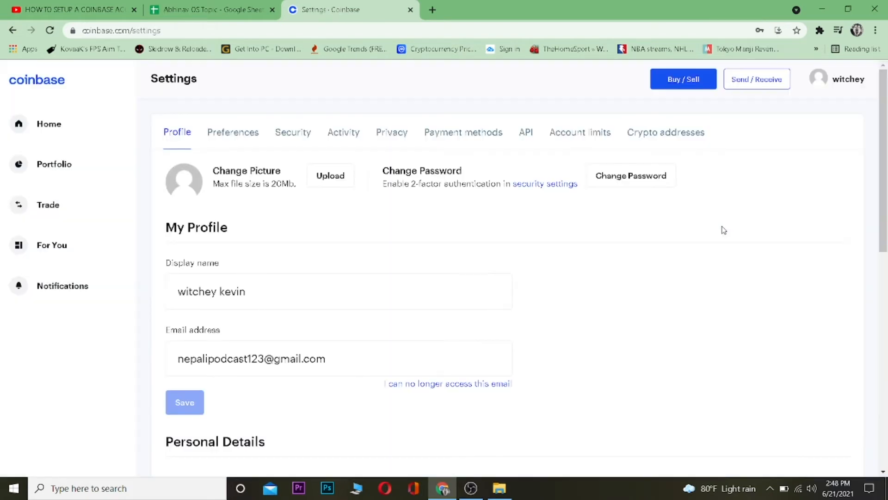
mouse_move(294, 136)
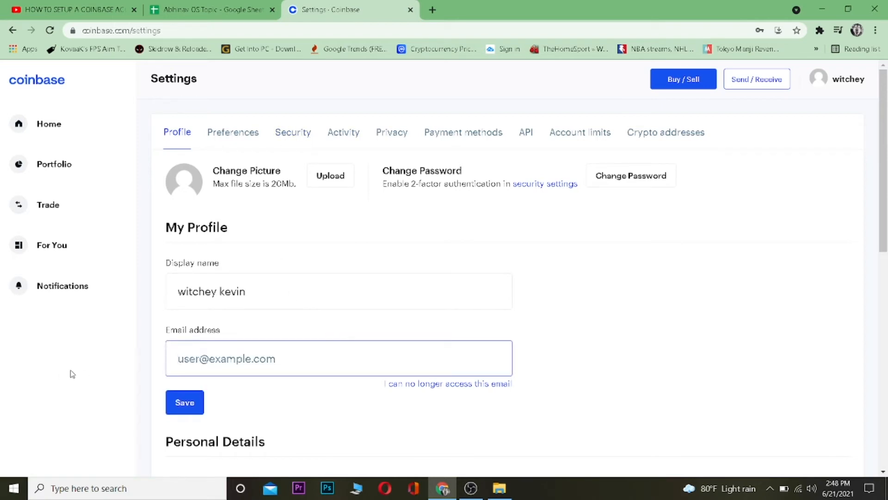
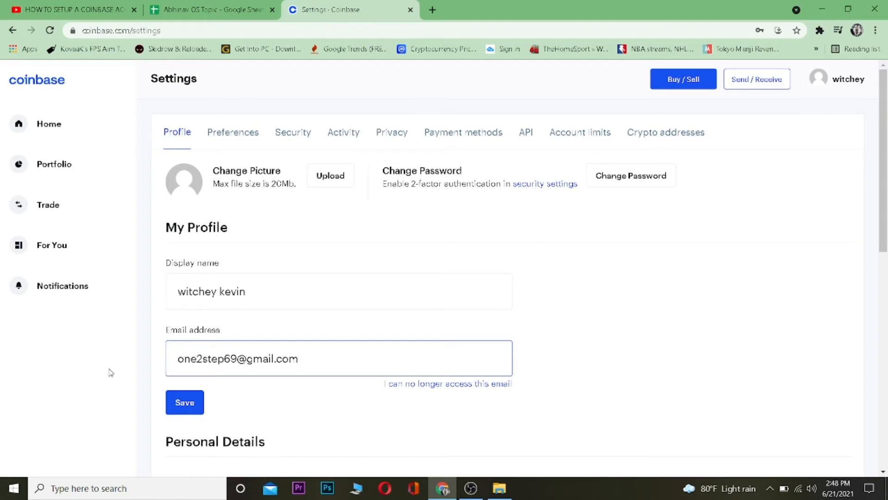
click(184, 402)
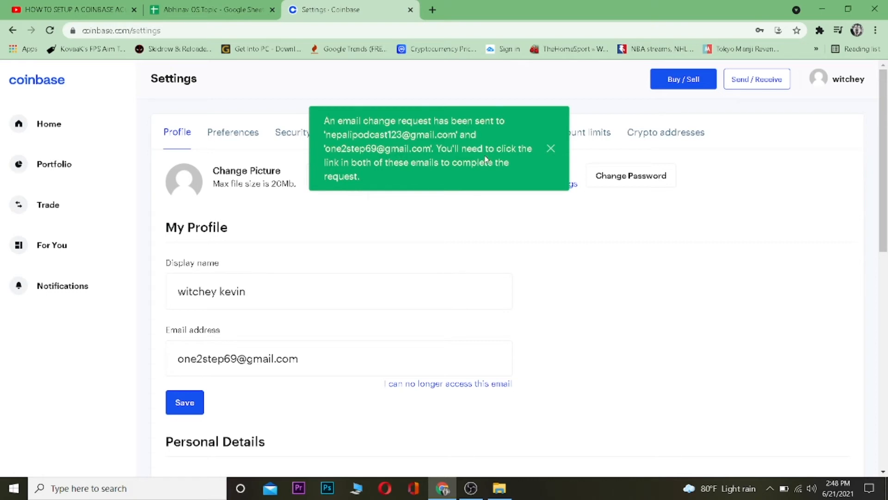
Confirm 'Yes, Change My Email Address' in the Coinbase email change request message in Gmail
click(571, 9)
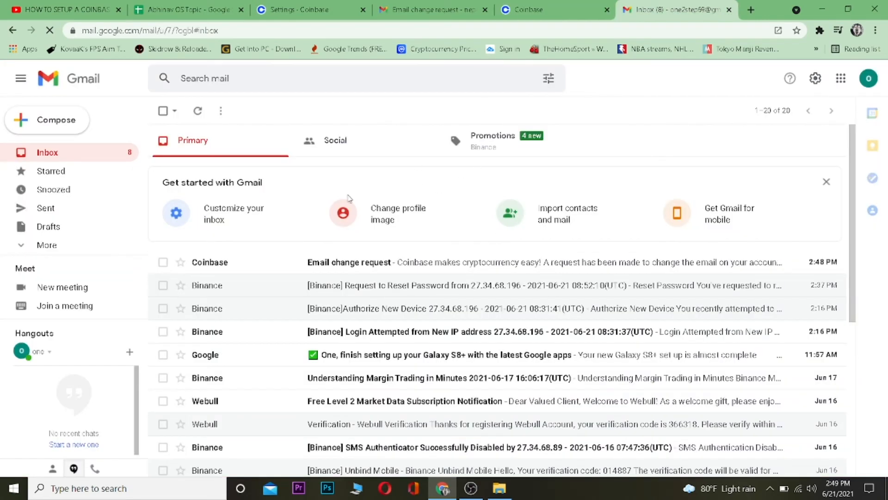
click(348, 261)
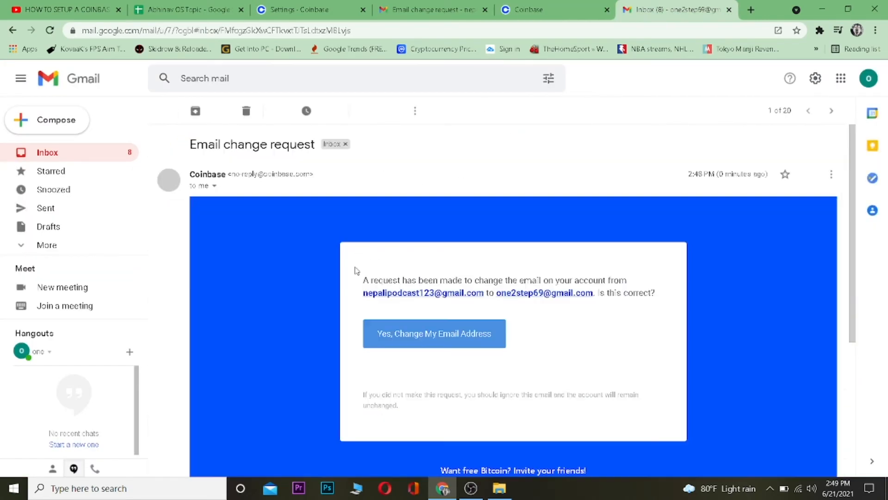
click(434, 333)
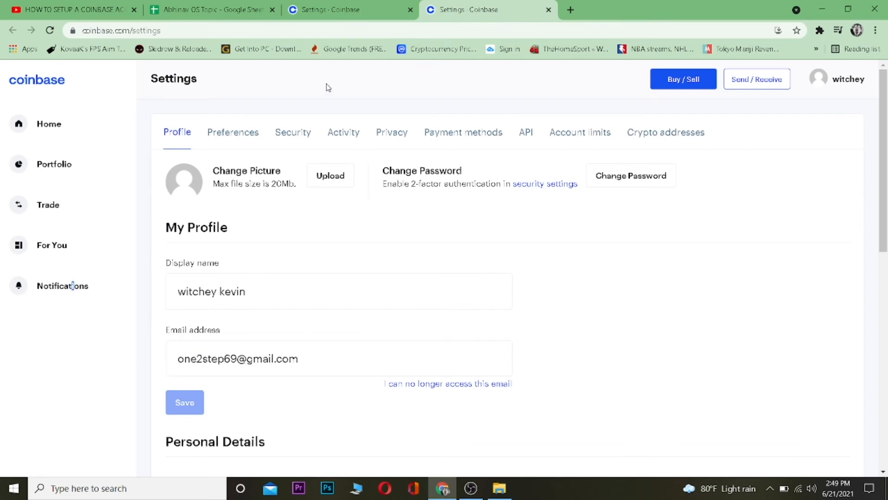
Close the extra Settings page and return to the Coinbase home dashboard
click(547, 10)
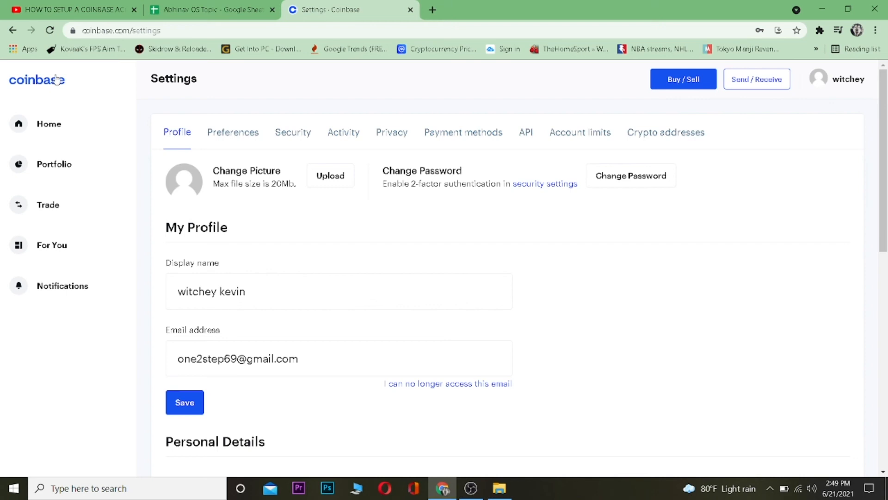
click(49, 123)
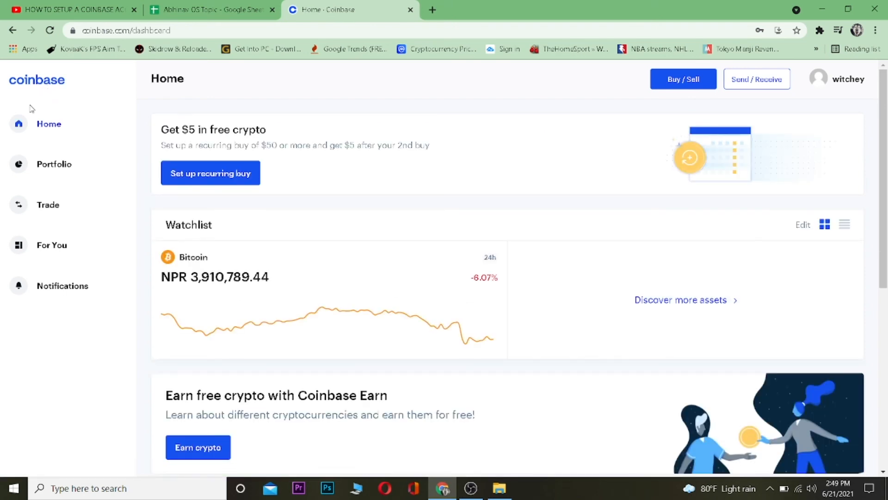